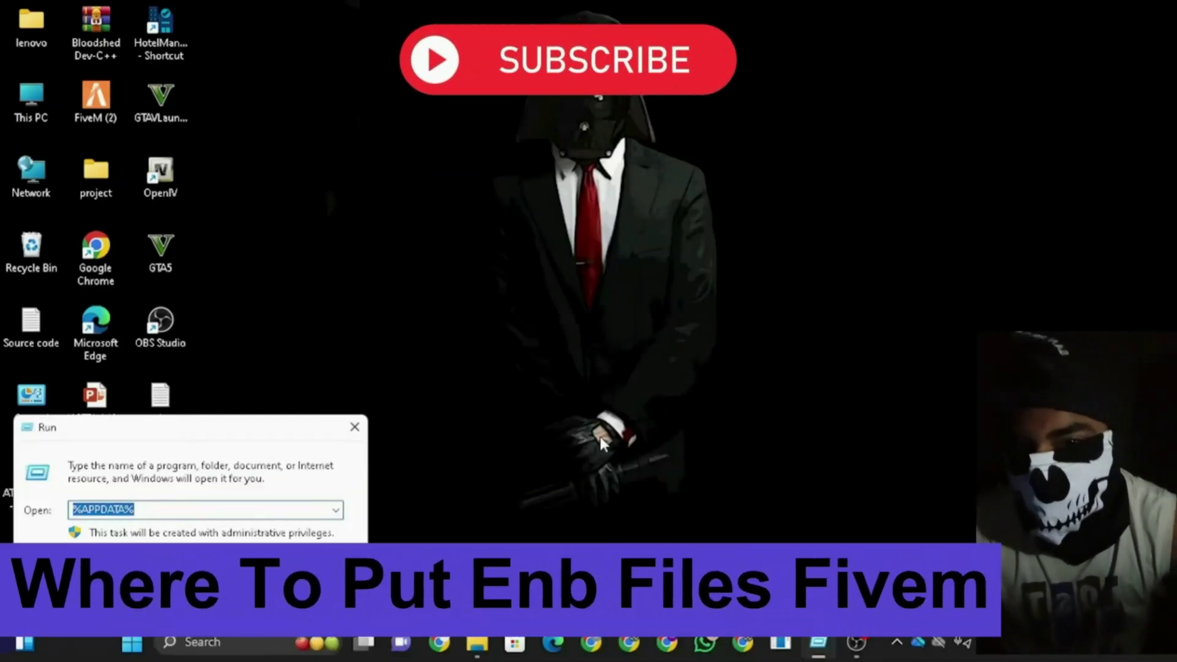
{"action": "mouse_move", "coordinate": [477, 641]}
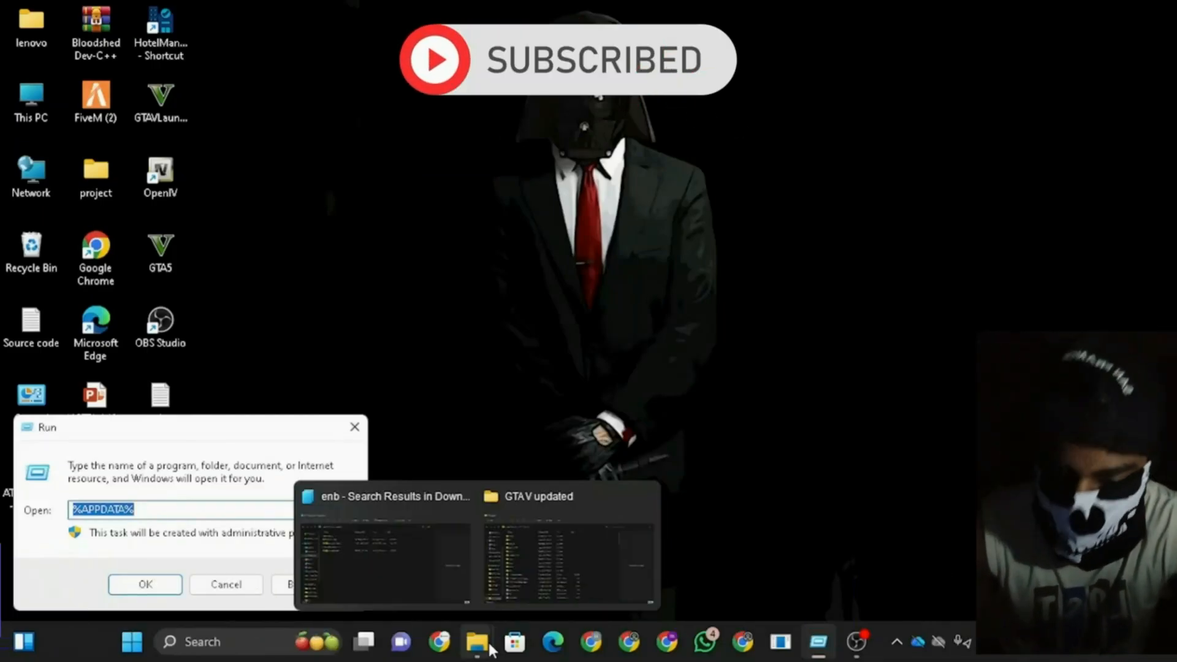
Open the enbseries archive's WrapperVersion folder in WinRAR and copy all its files and the enbseries folder.
{"action": "left_click", "coordinate": [383, 548]}
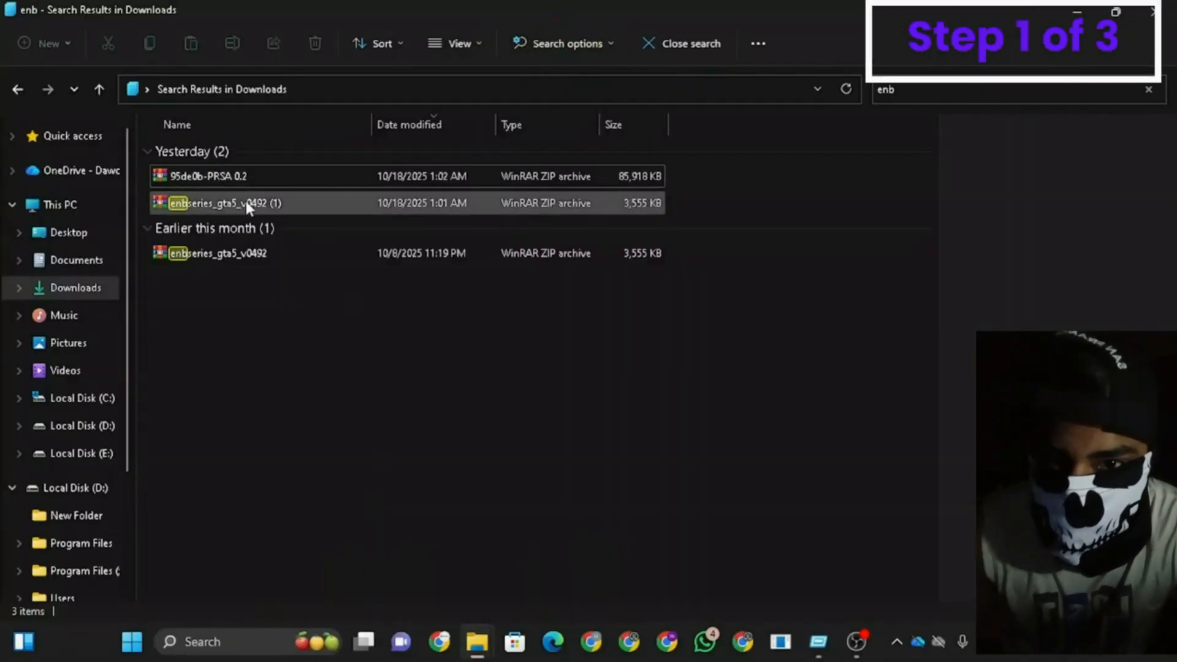
{"action": "double_click", "coordinate": [218, 202]}
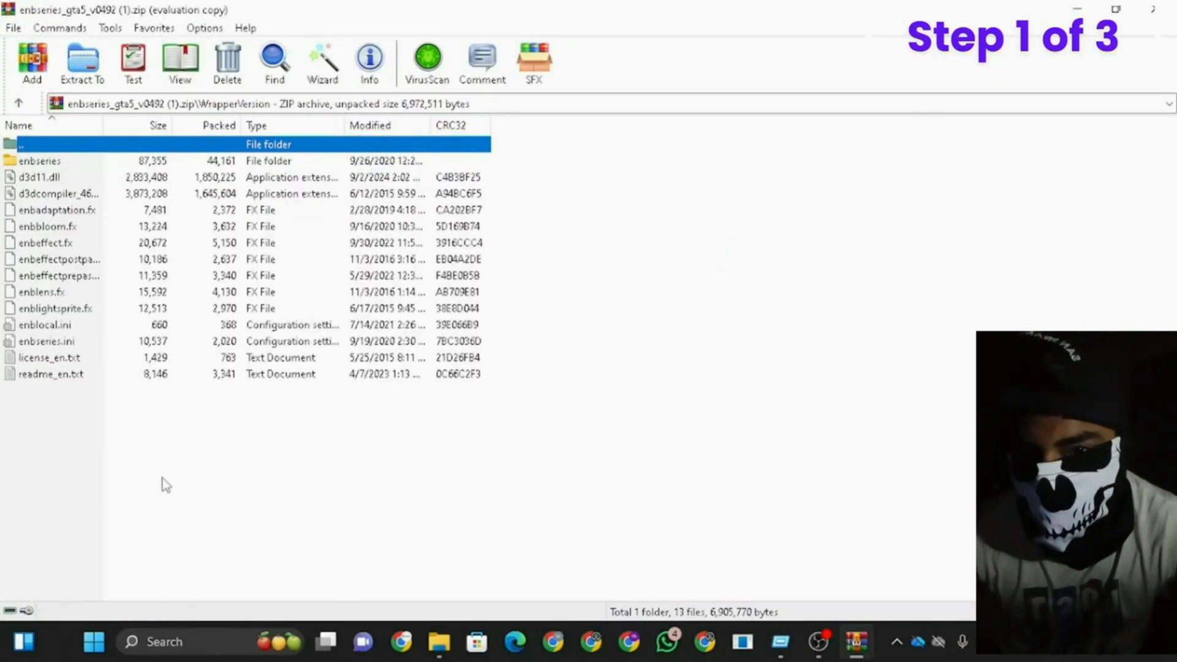
{"action": "key", "text": "ctrl+a"}
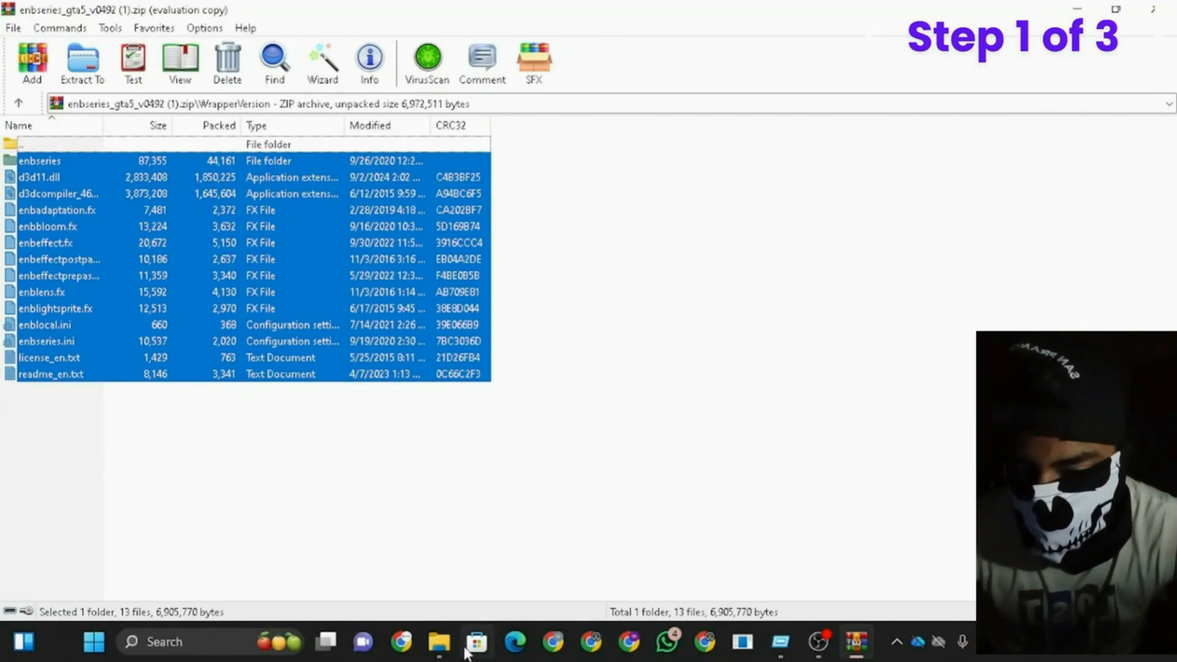
Paste the ENB files into GTA V updated, search d3d and copy d3d11.dll.
{"action": "left_click", "coordinate": [439, 641]}
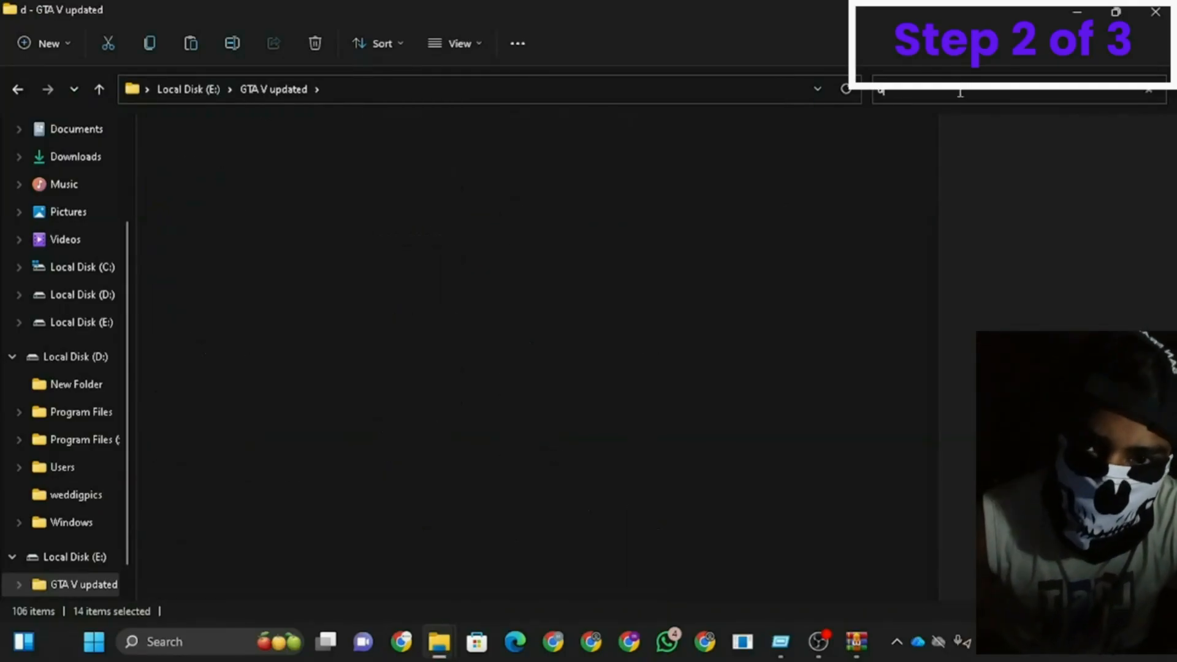
{"action": "type", "text": "d3d"}
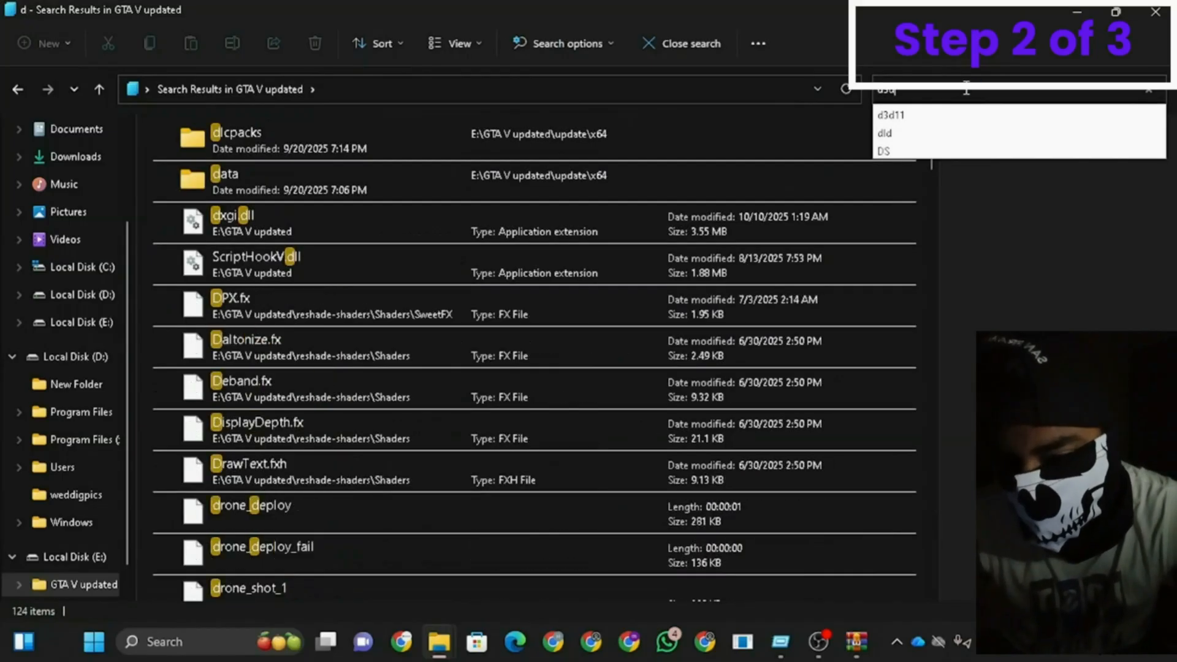
{"action": "left_click", "coordinate": [890, 114]}
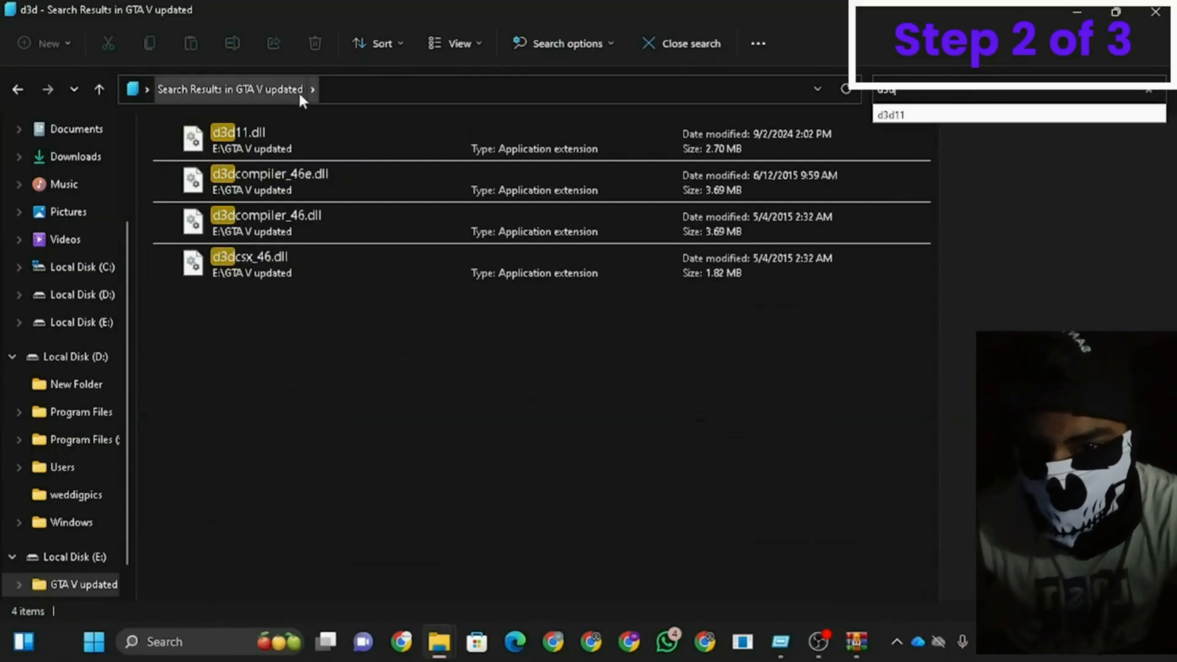
{"action": "left_click", "coordinate": [300, 140]}
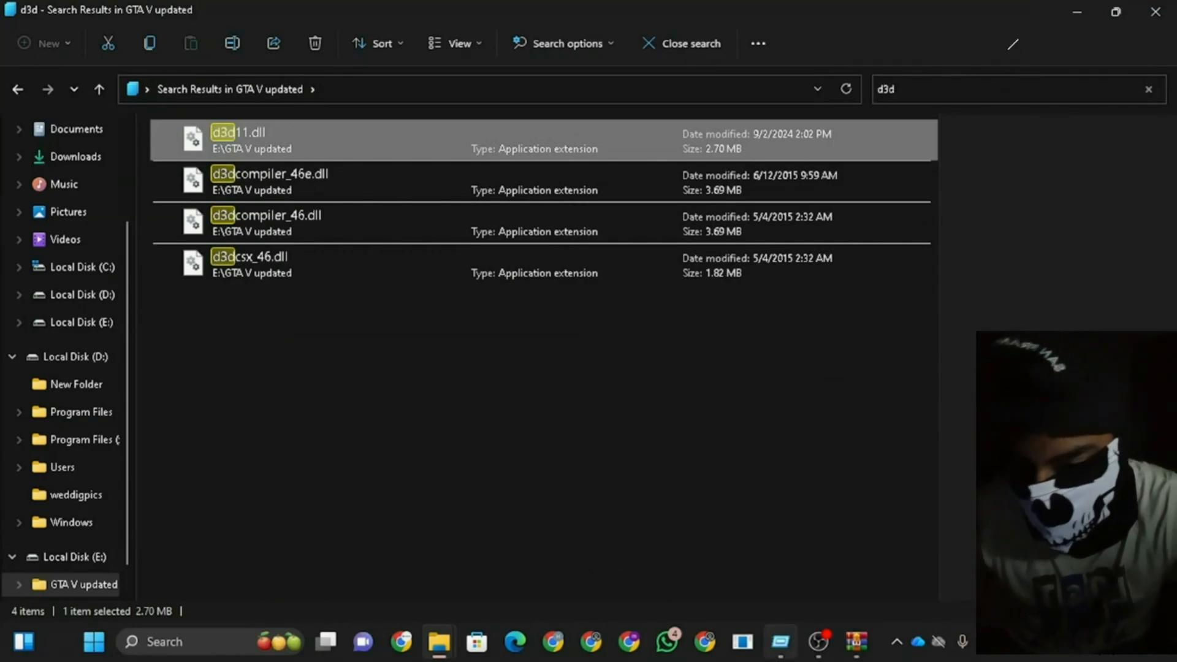
Paste d3d11.dll into AppData Local FiveM Application Data plugins beside the other plugin dlls.
{"action": "key", "text": "Win+r"}
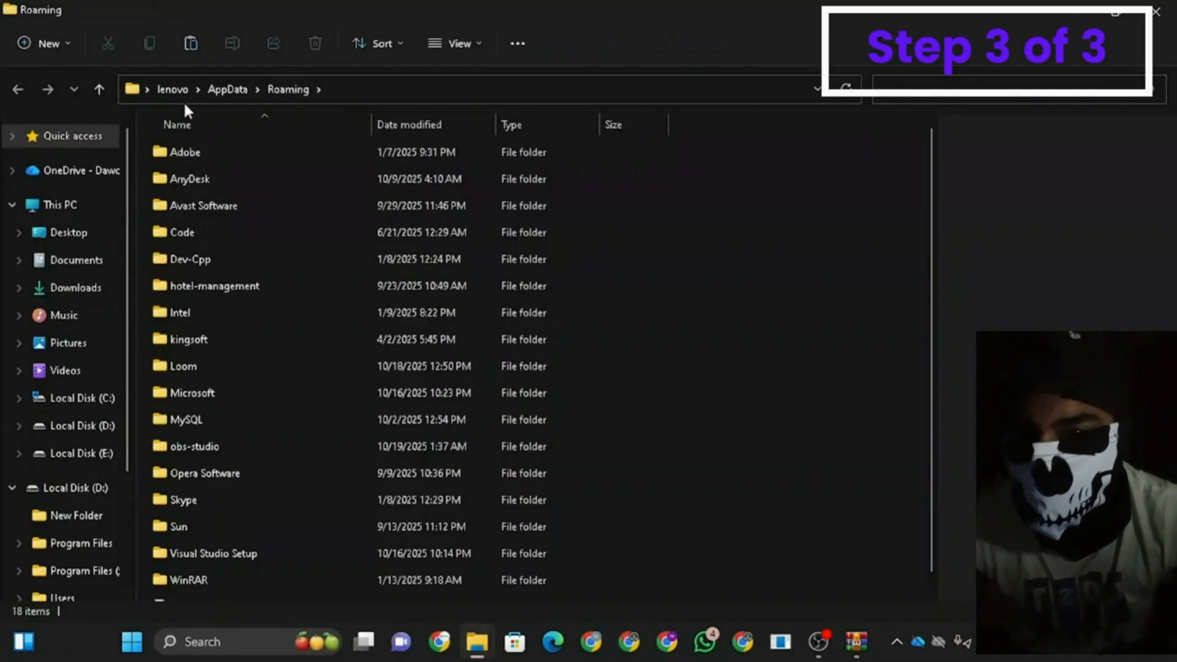
{"action": "left_click", "coordinate": [227, 88]}
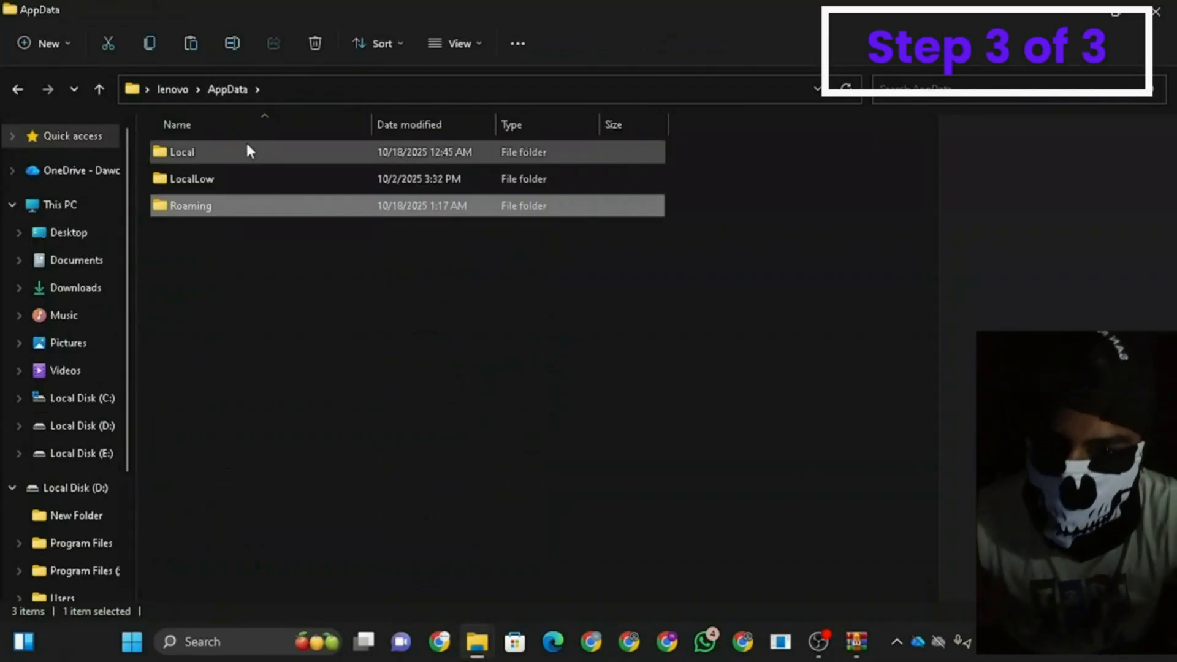
{"action": "double_click", "coordinate": [181, 152]}
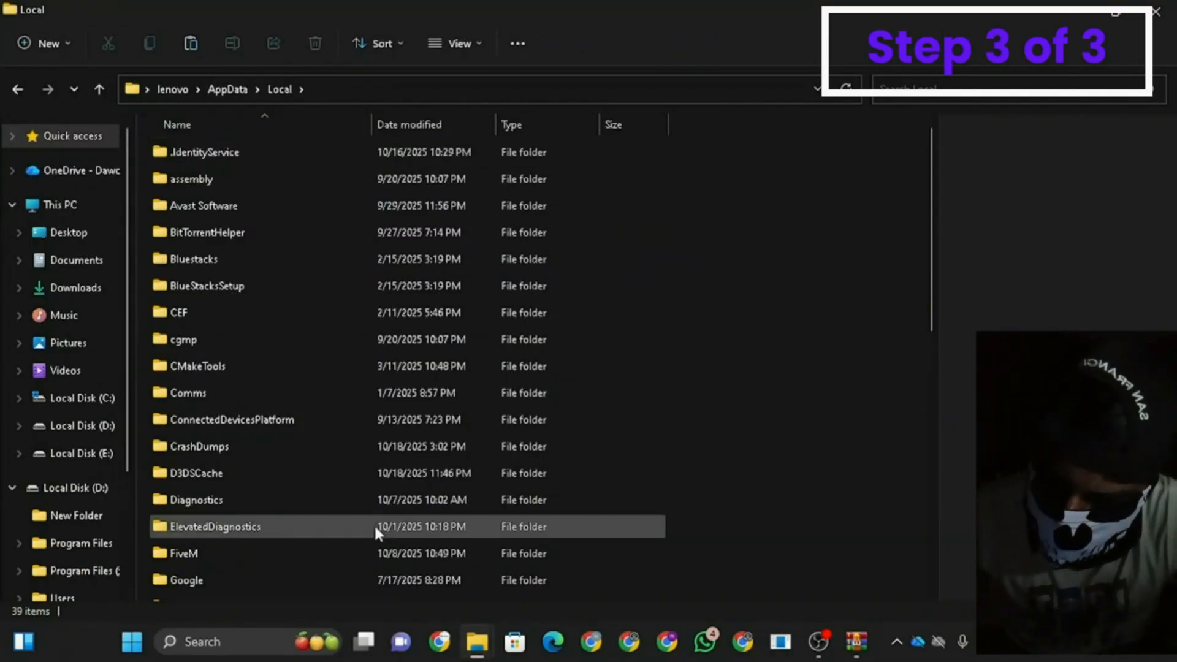
{"action": "double_click", "coordinate": [183, 552]}
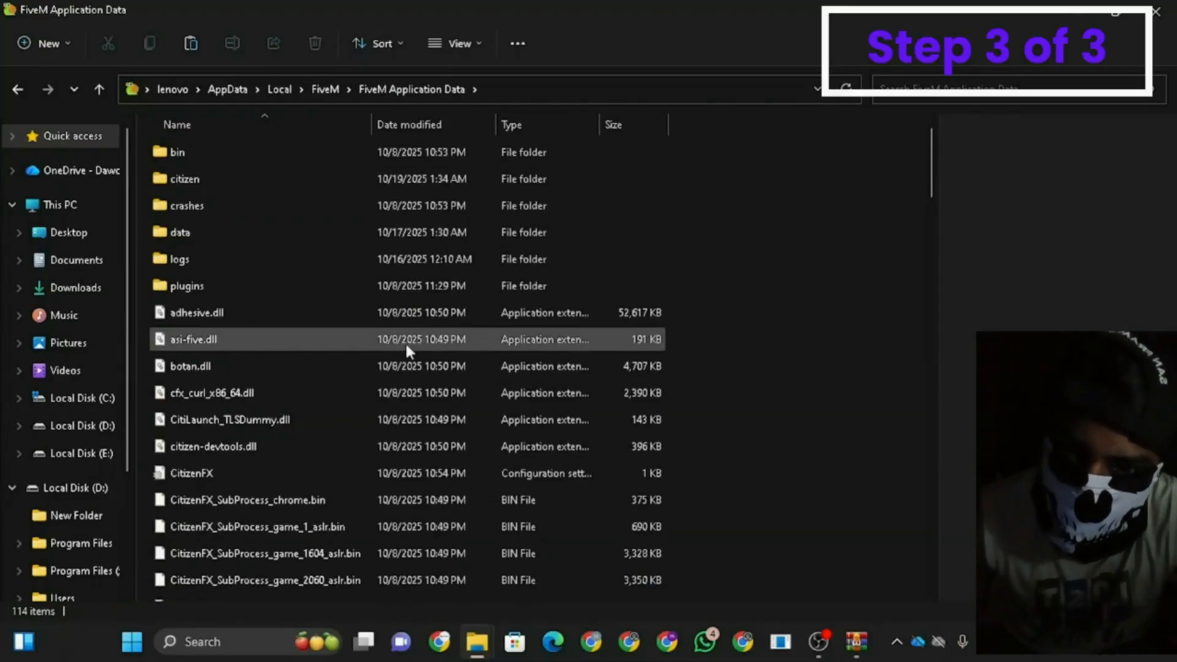
{"action": "double_click", "coordinate": [186, 286]}
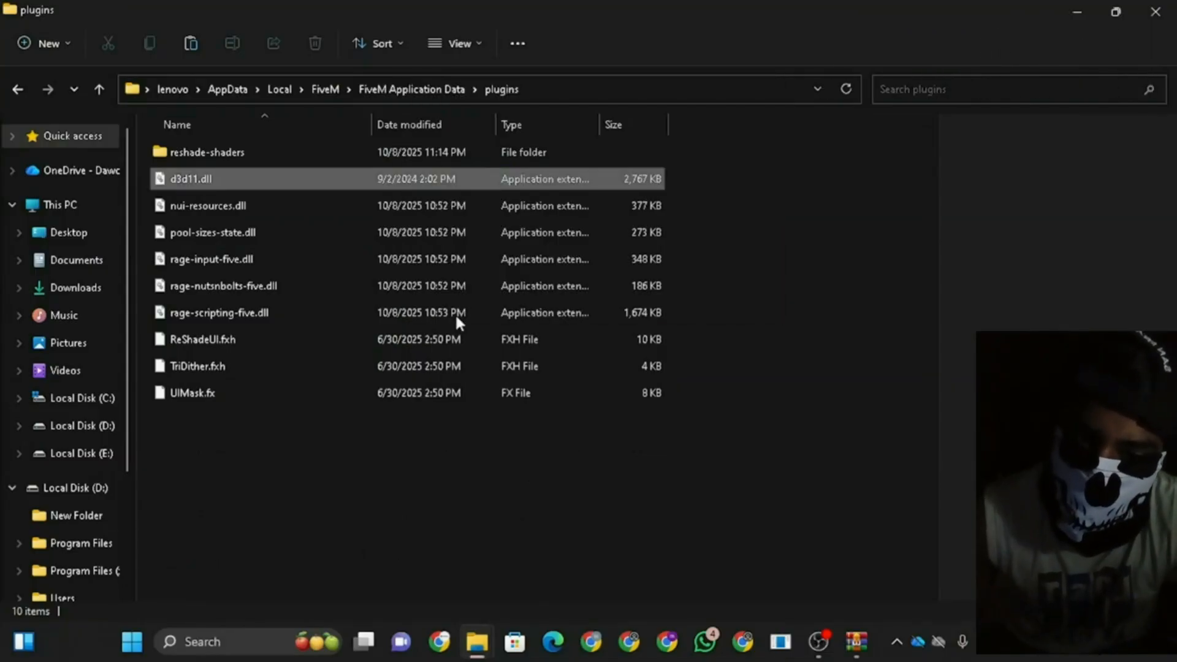
{"action": "left_click", "coordinate": [192, 179]}
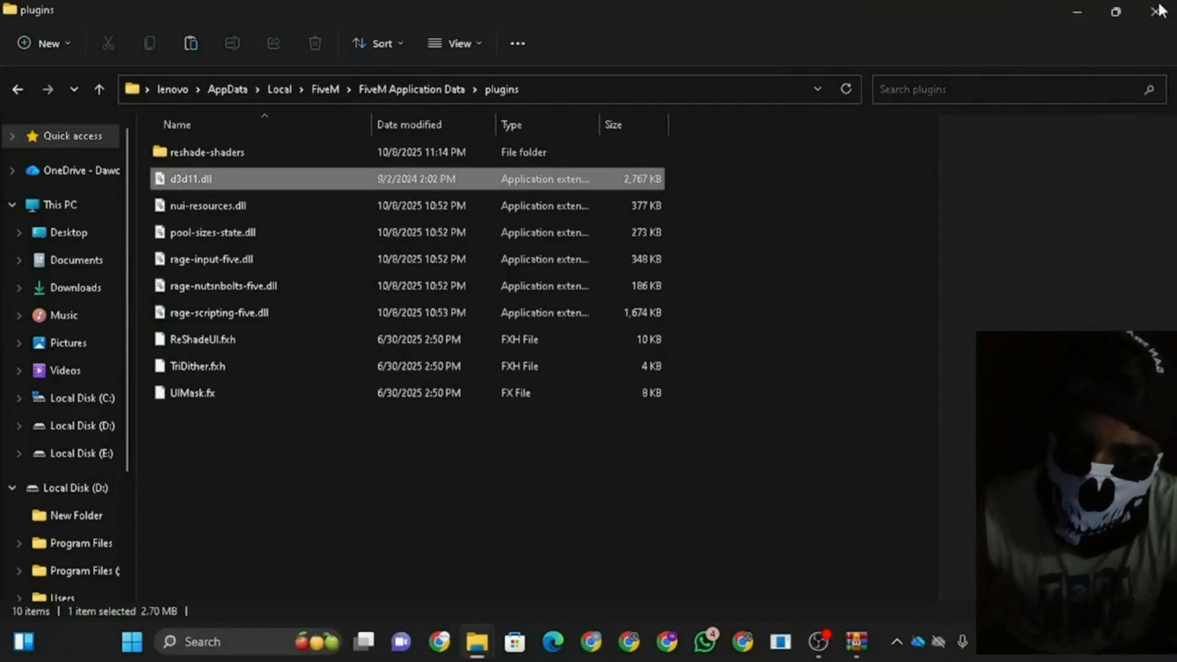